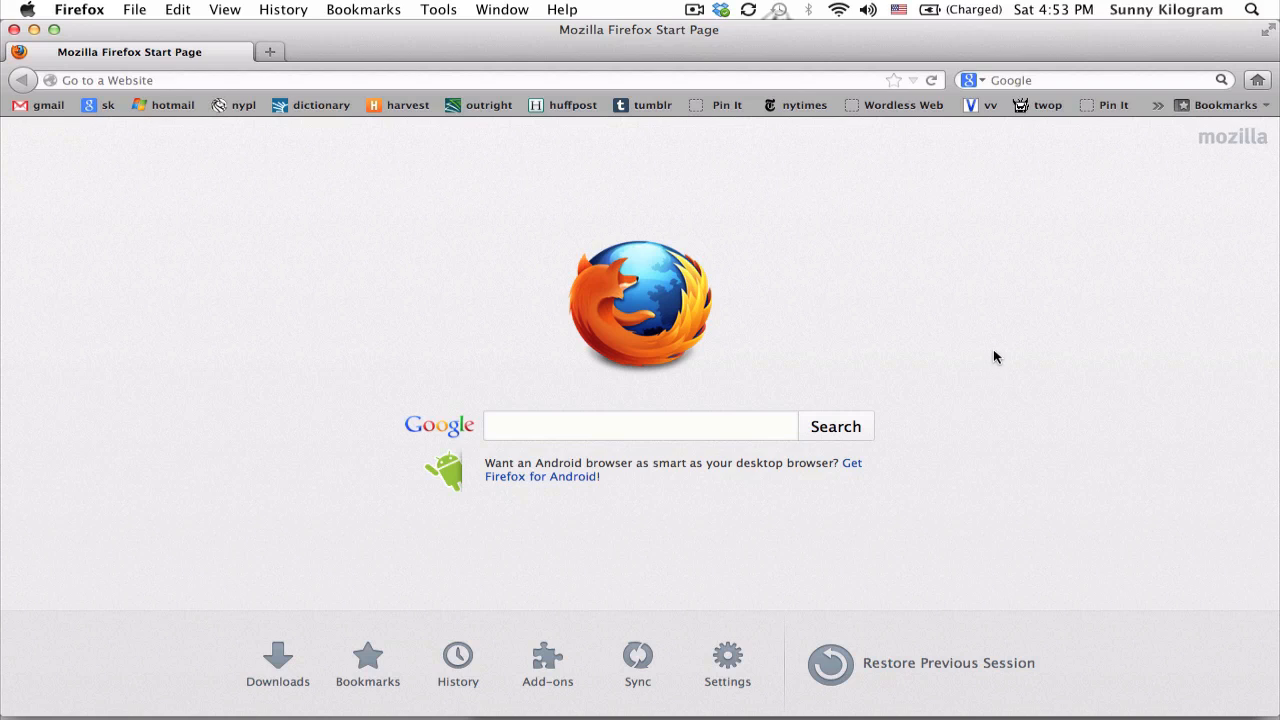
pyautogui.moveTo(366, 180)
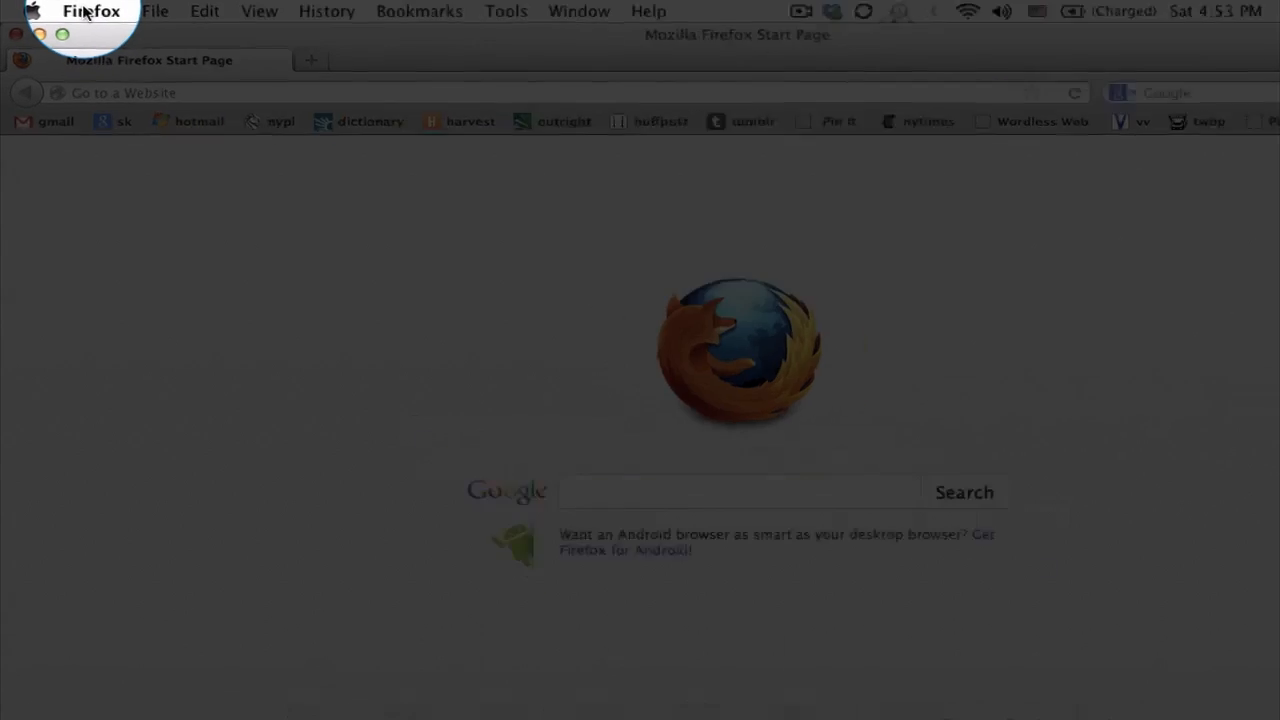
# Open Firefox's Preferences window from the Firefox menu.
pyautogui.click(90, 12)
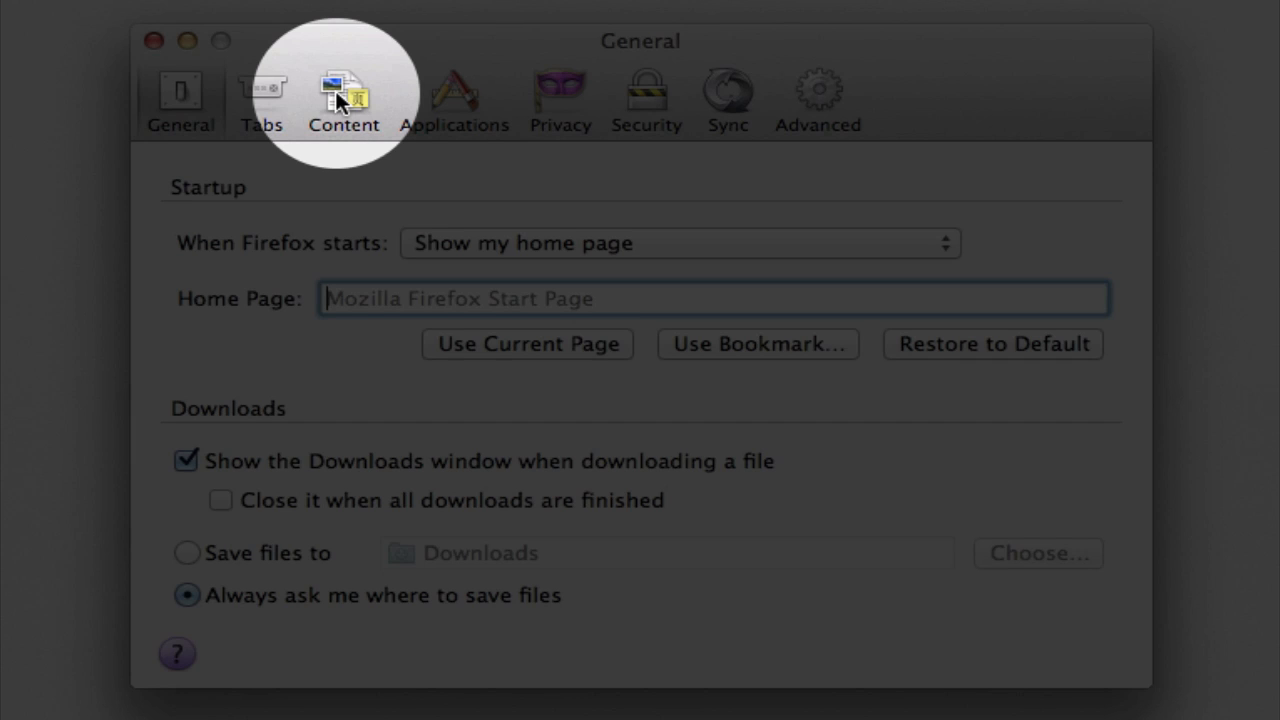
# Switch to the Content panel, where Enable JavaScript is checked.
pyautogui.click(344, 100)
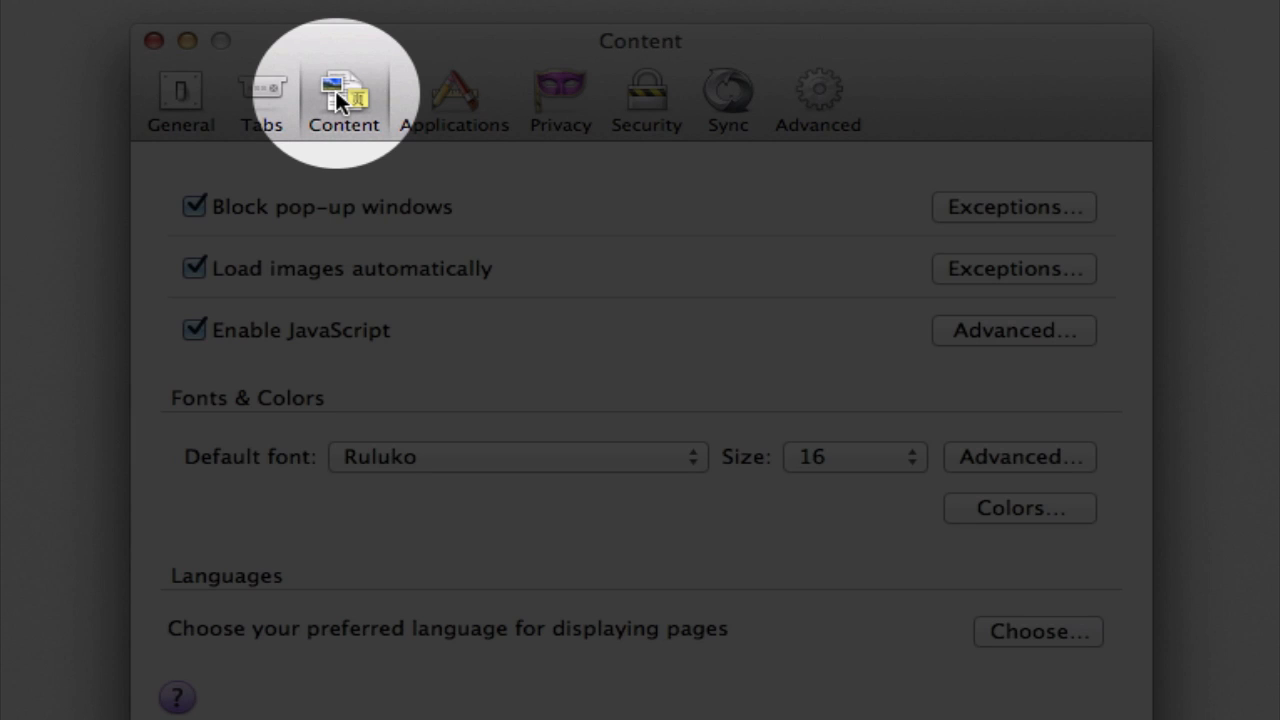
pyautogui.moveTo(420, 356)
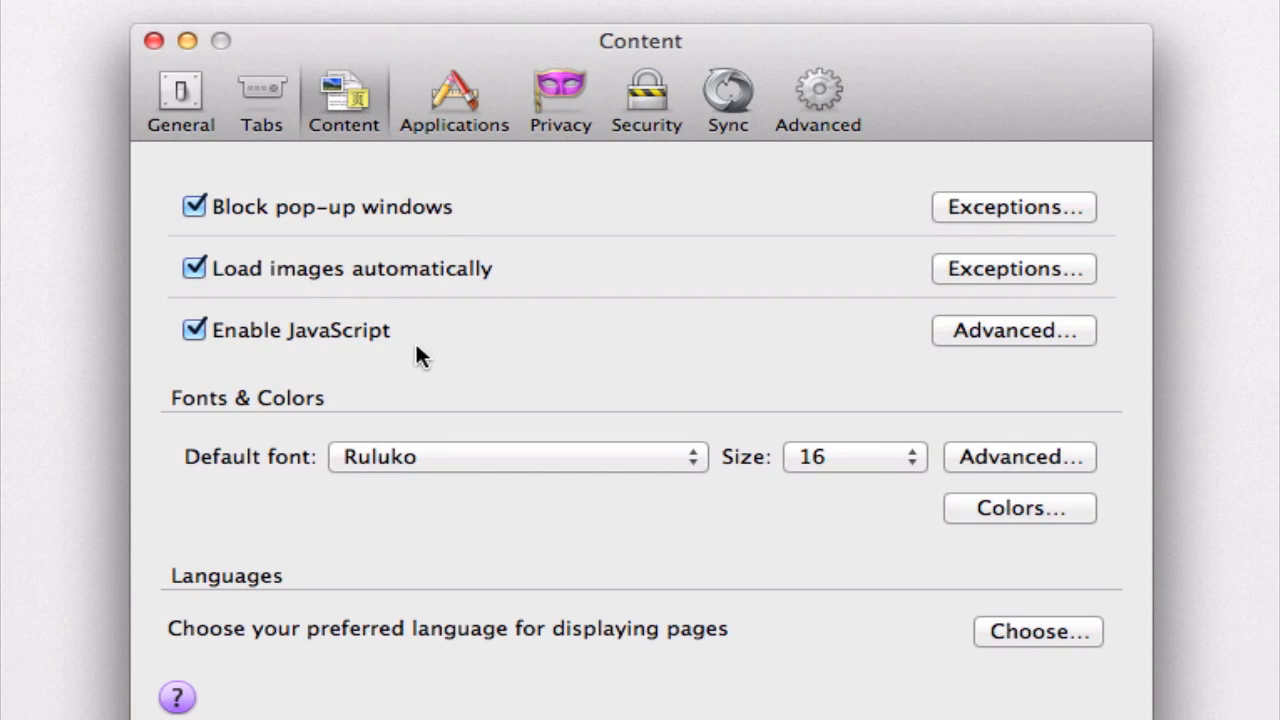
pyautogui.moveTo(404, 348)
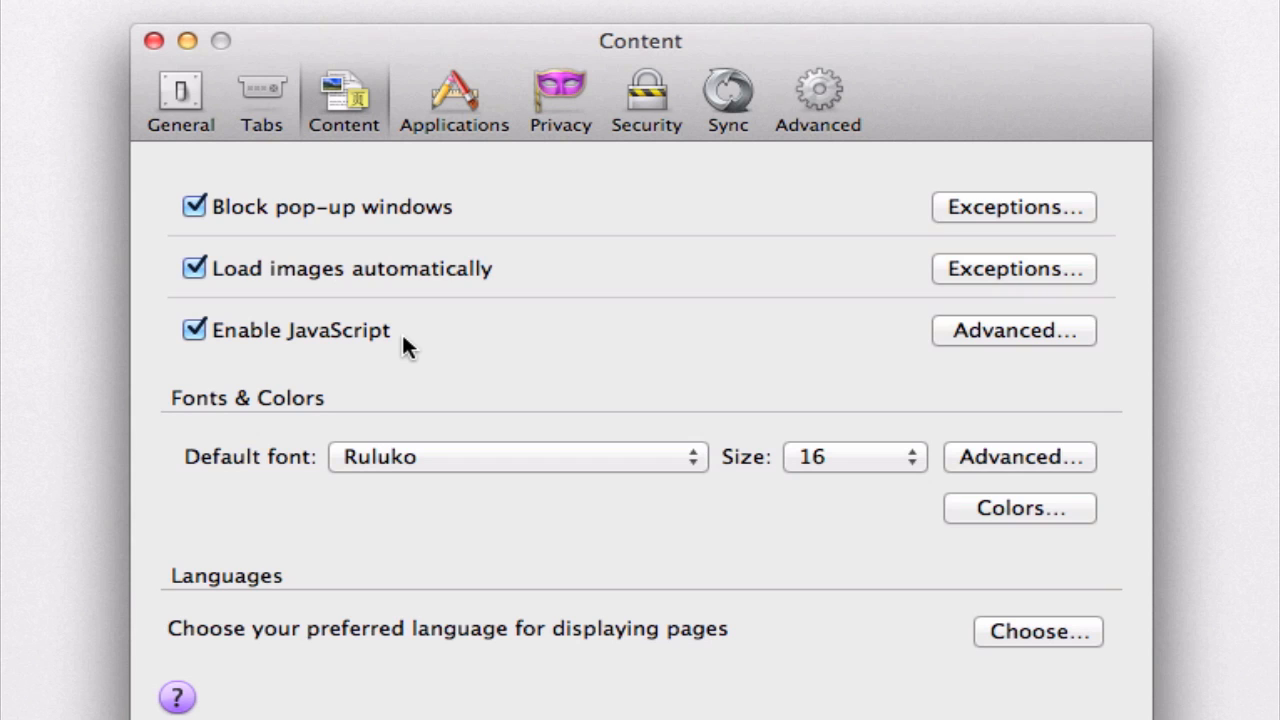
pyautogui.moveTo(196, 330)
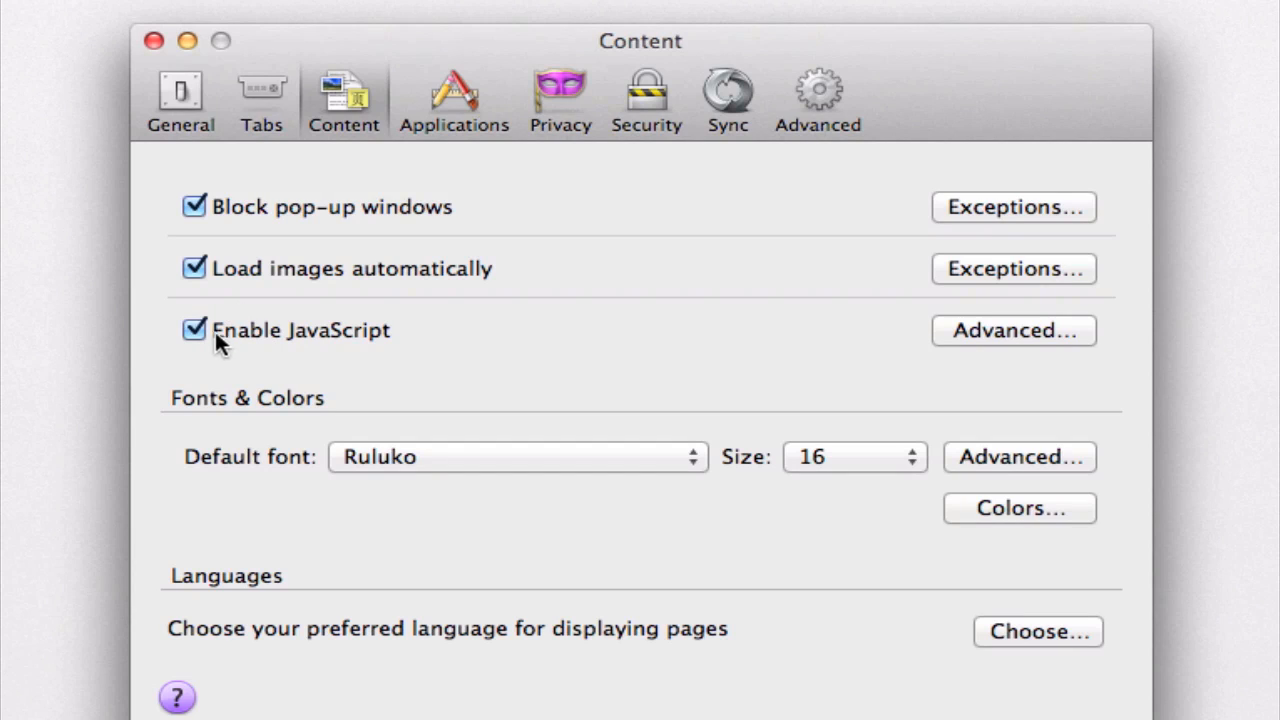
pyautogui.moveTo(728, 344)
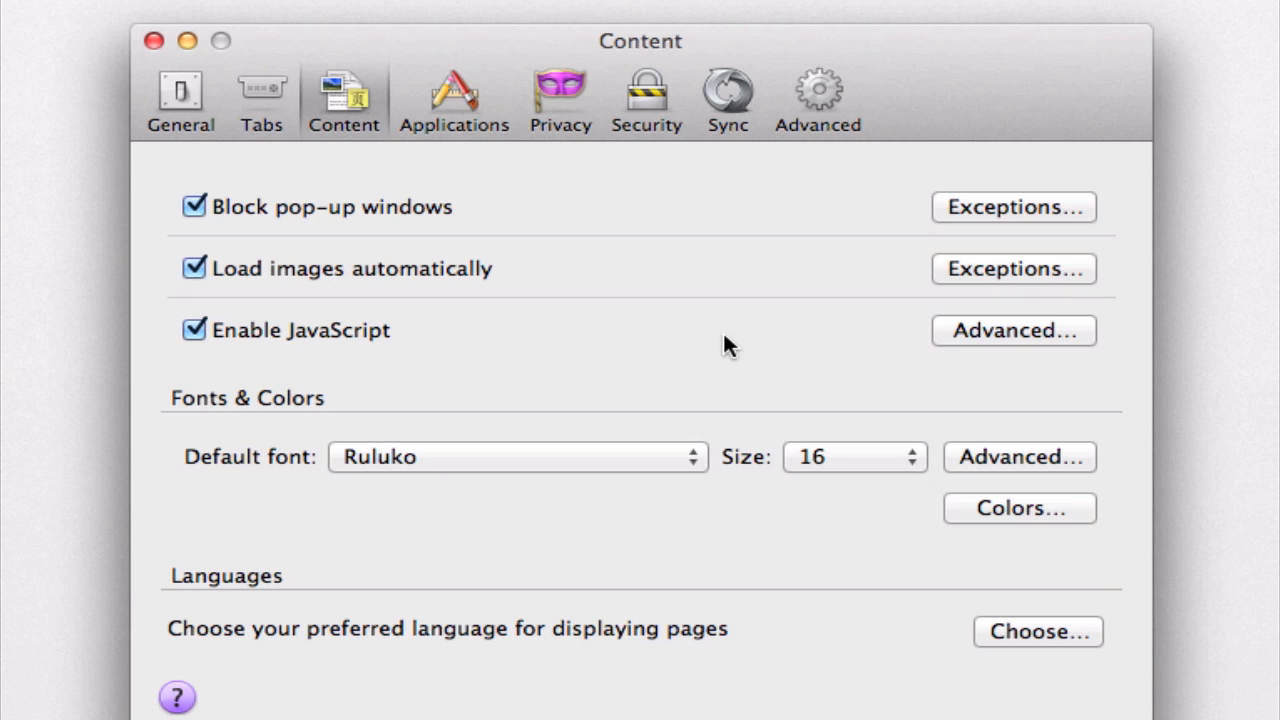
pyautogui.moveTo(890, 344)
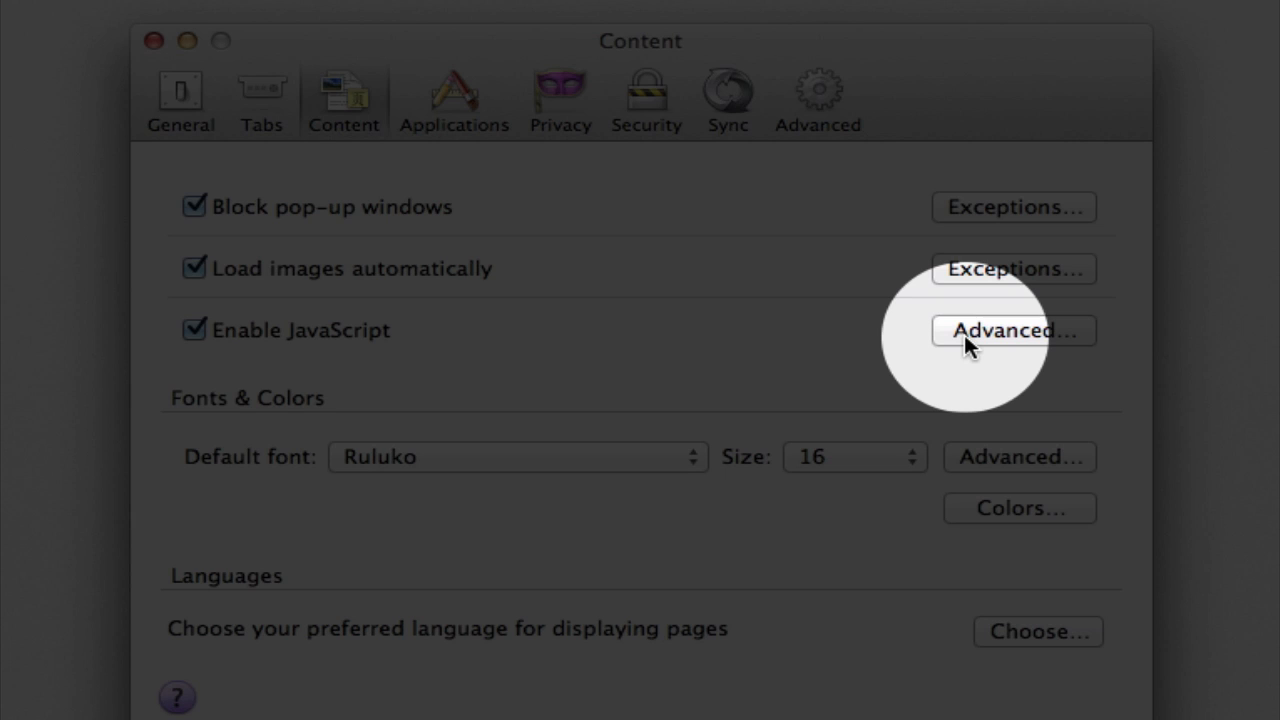
# Review the advanced JavaScript script permissions, accept them, and close Preferences.
pyautogui.click(1012, 330)
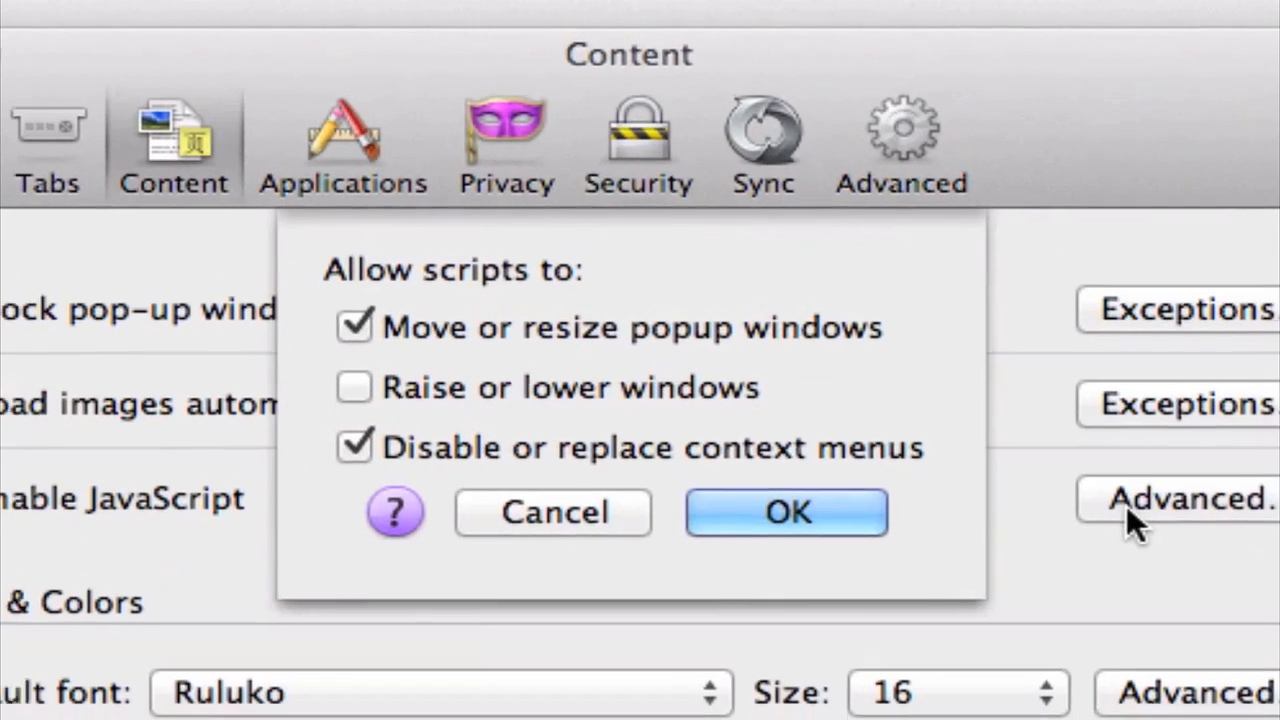
pyautogui.moveTo(856, 396)
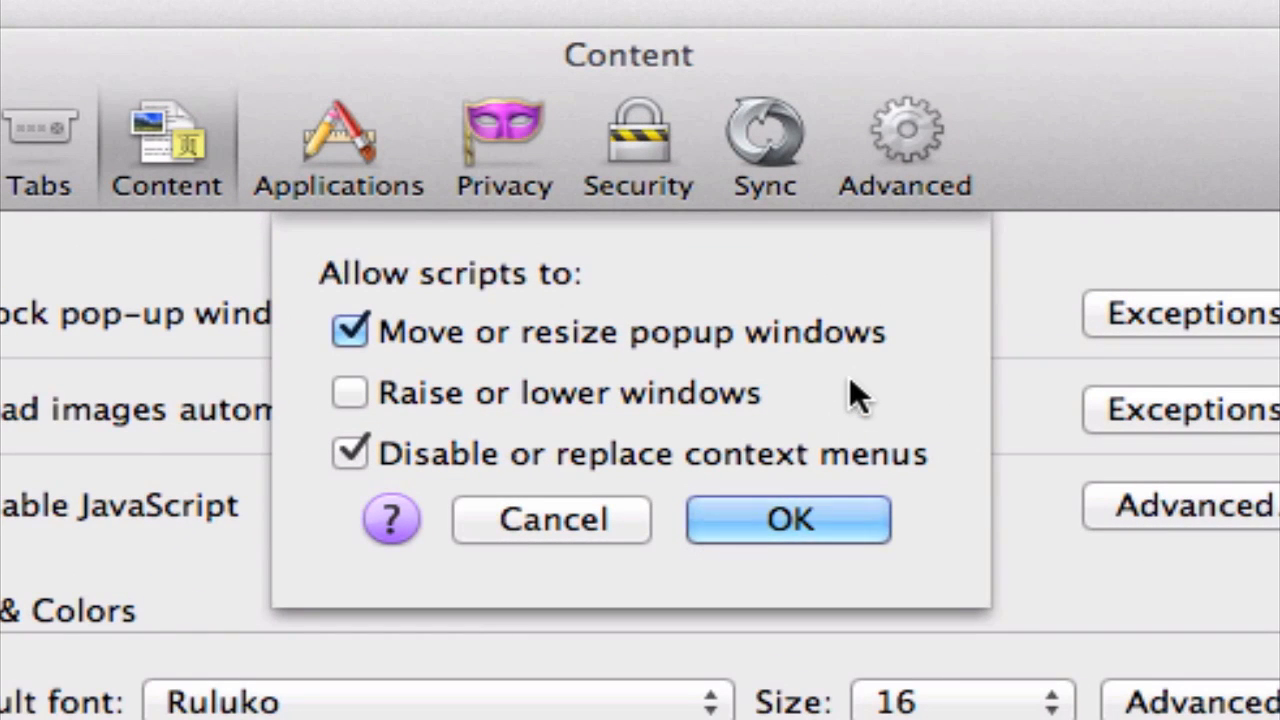
pyautogui.moveTo(850, 376)
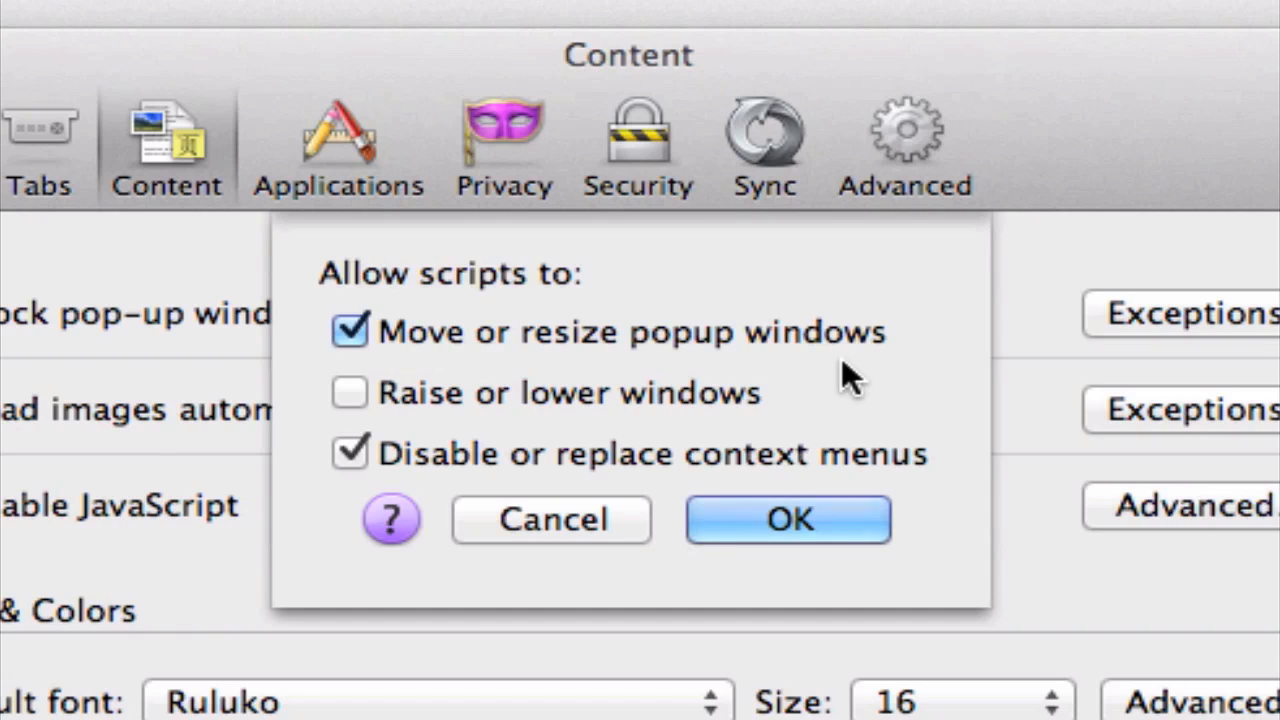
pyautogui.moveTo(840, 370)
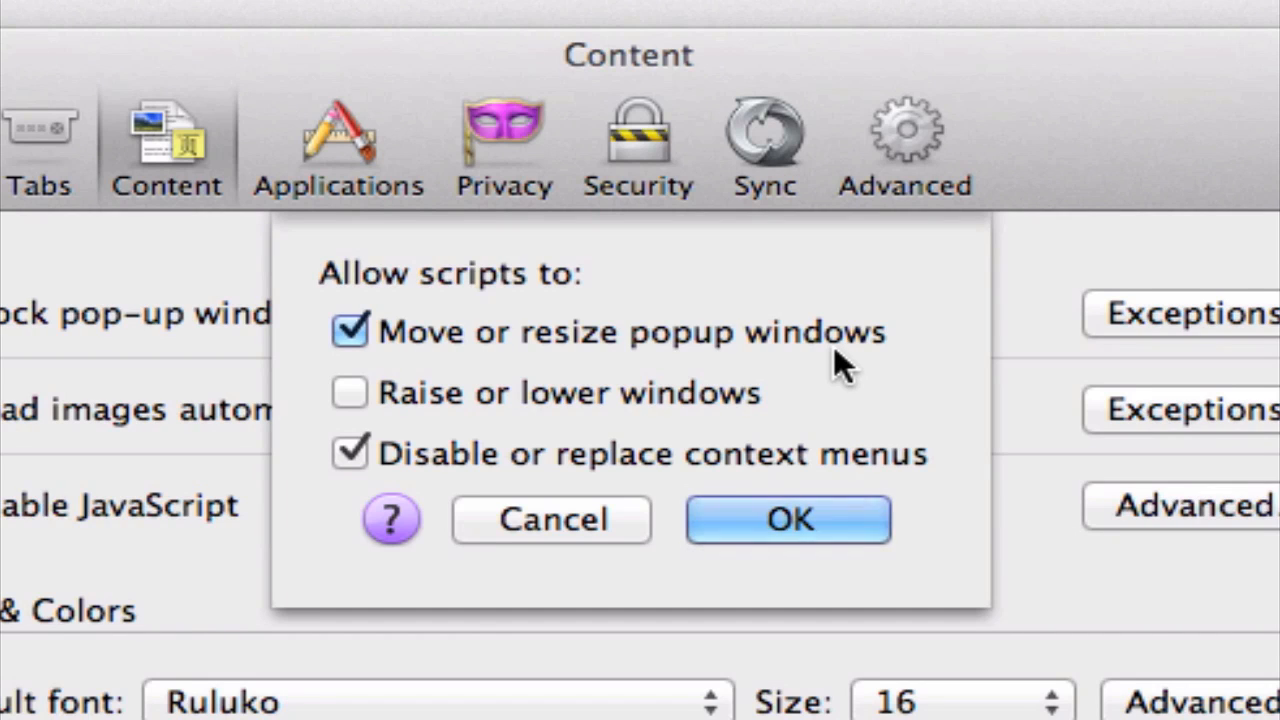
pyautogui.moveTo(500, 410)
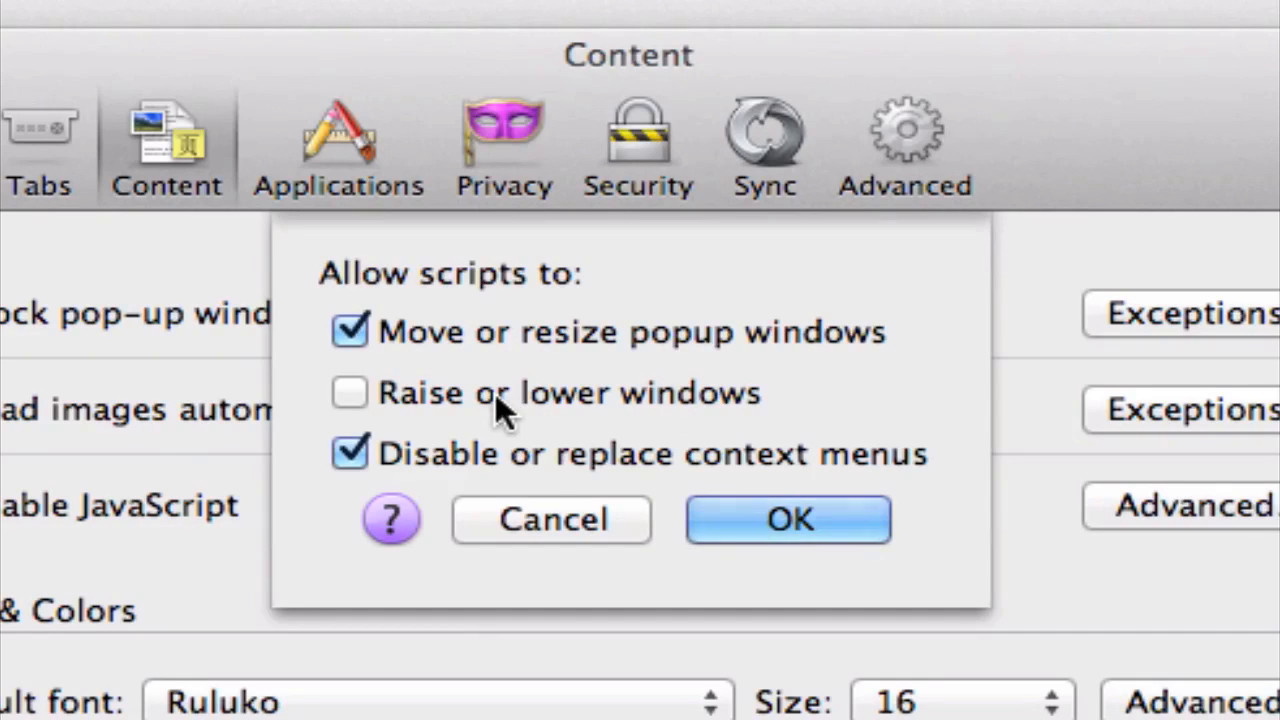
pyautogui.moveTo(596, 414)
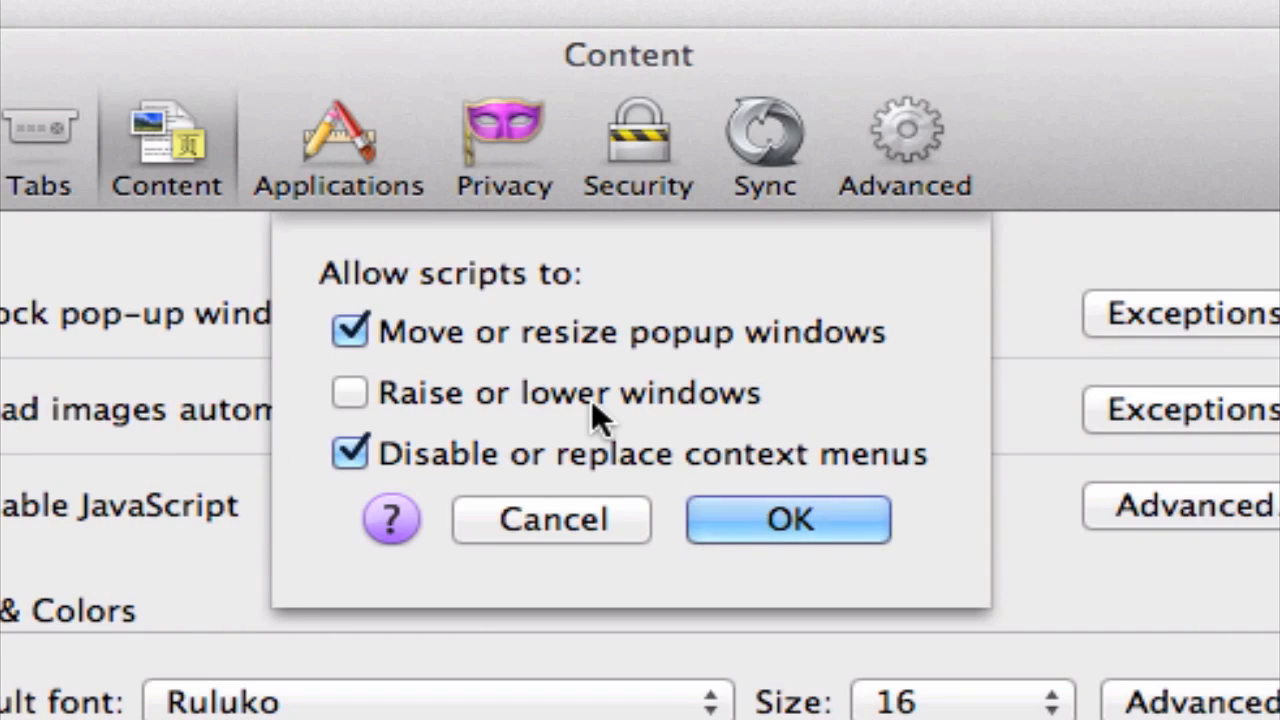
pyautogui.moveTo(584, 424)
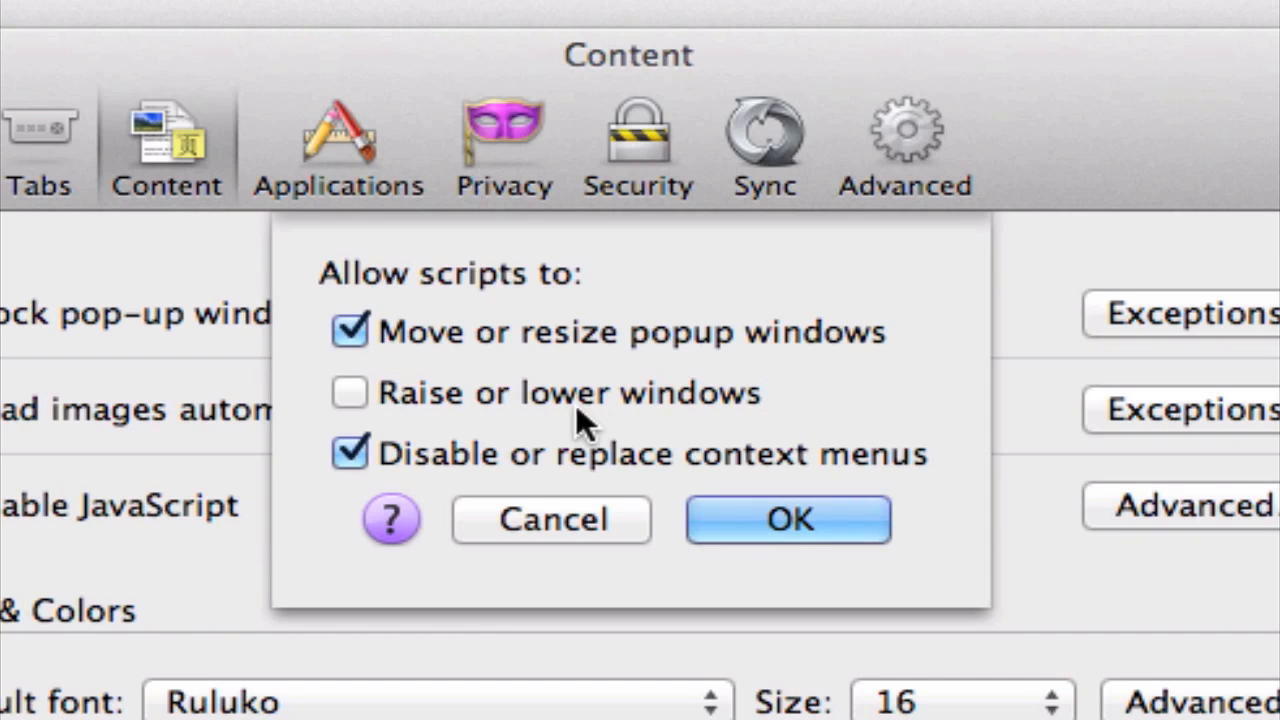
pyautogui.moveTo(570, 464)
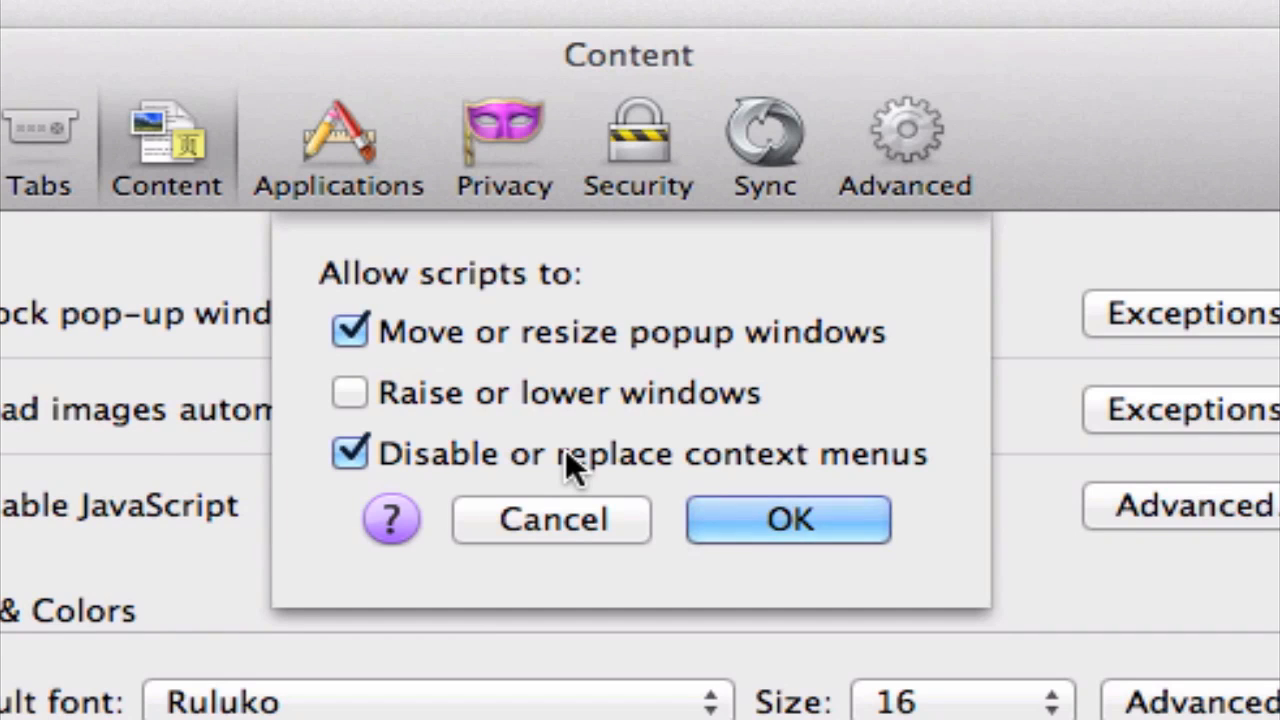
pyautogui.moveTo(420, 458)
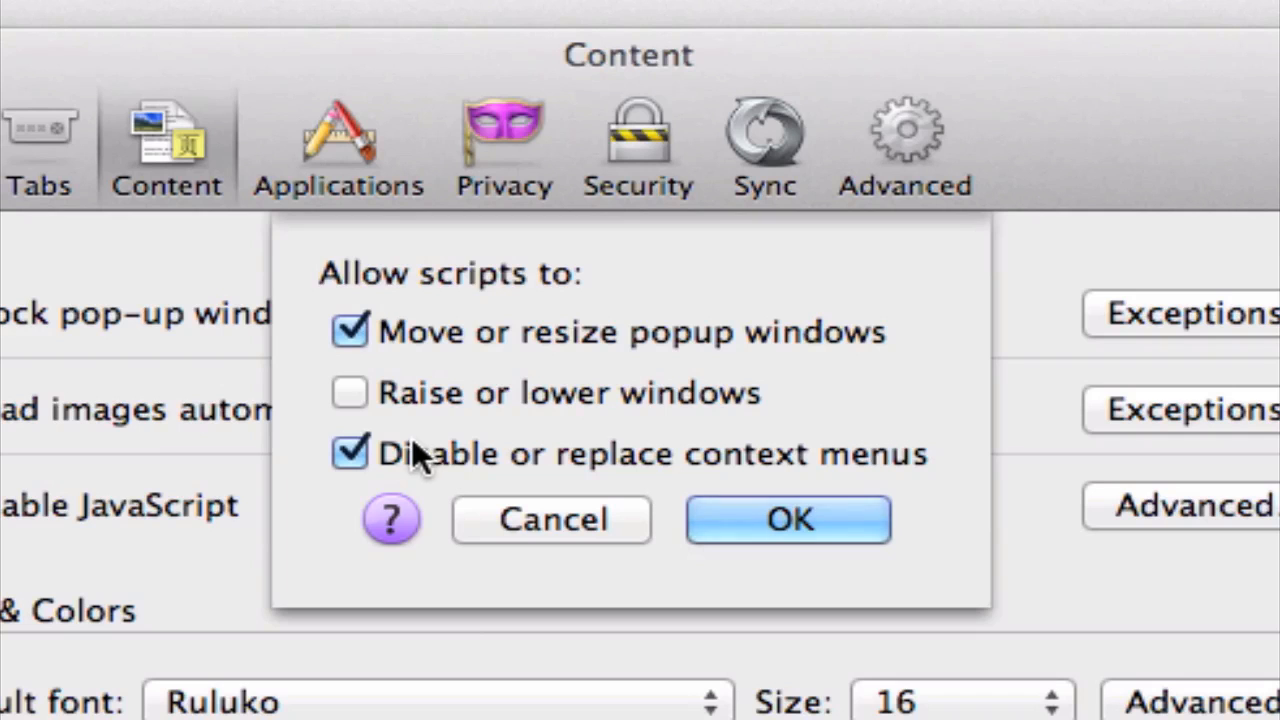
pyautogui.moveTo(790, 410)
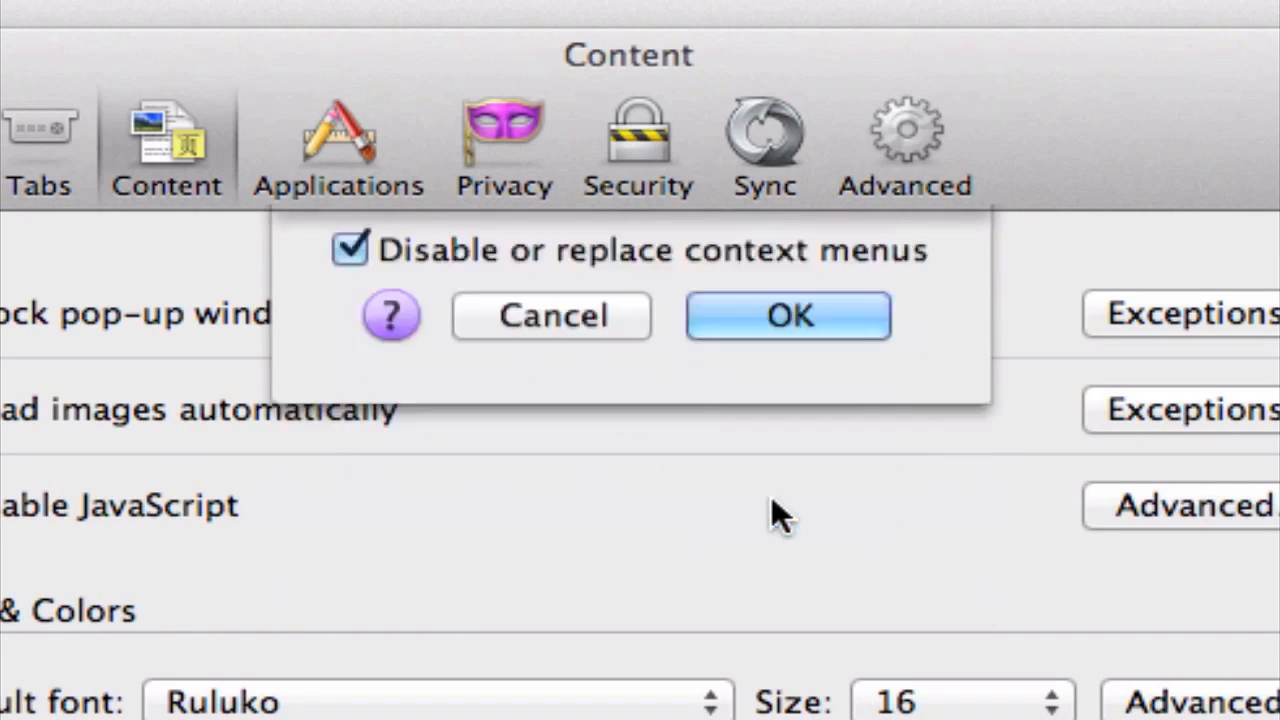
pyautogui.click(788, 316)
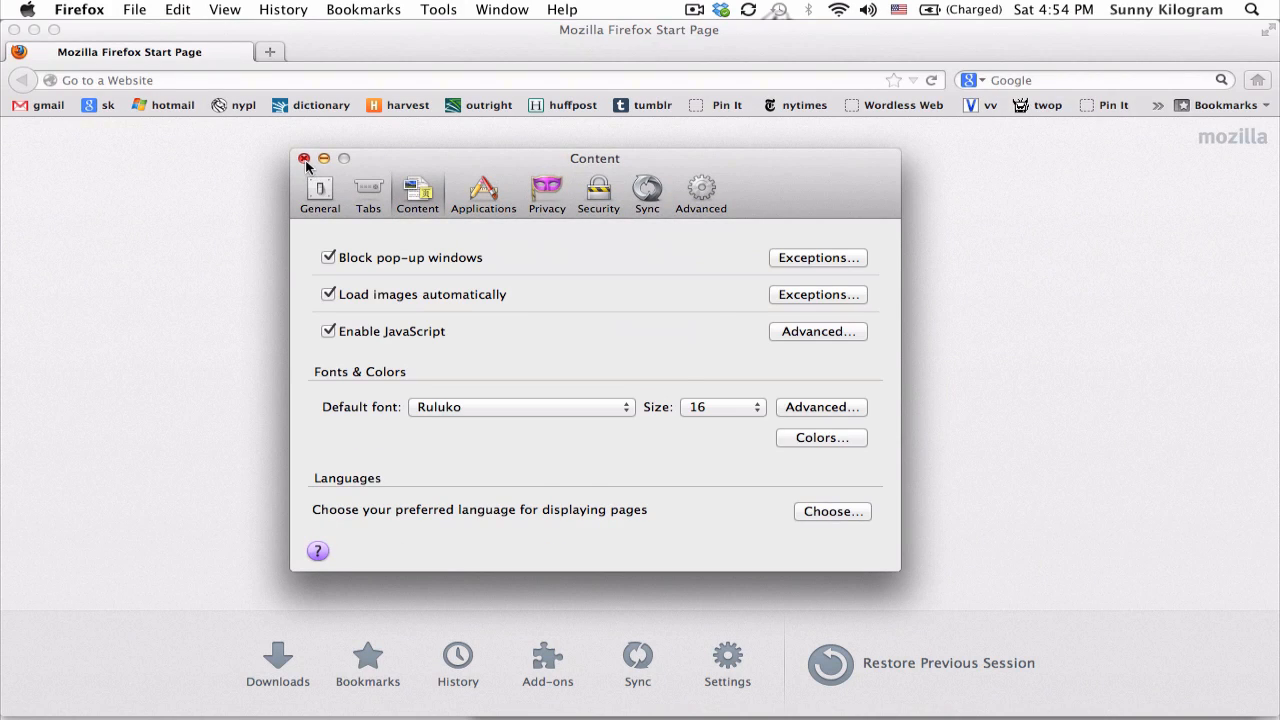
pyautogui.click(304, 158)
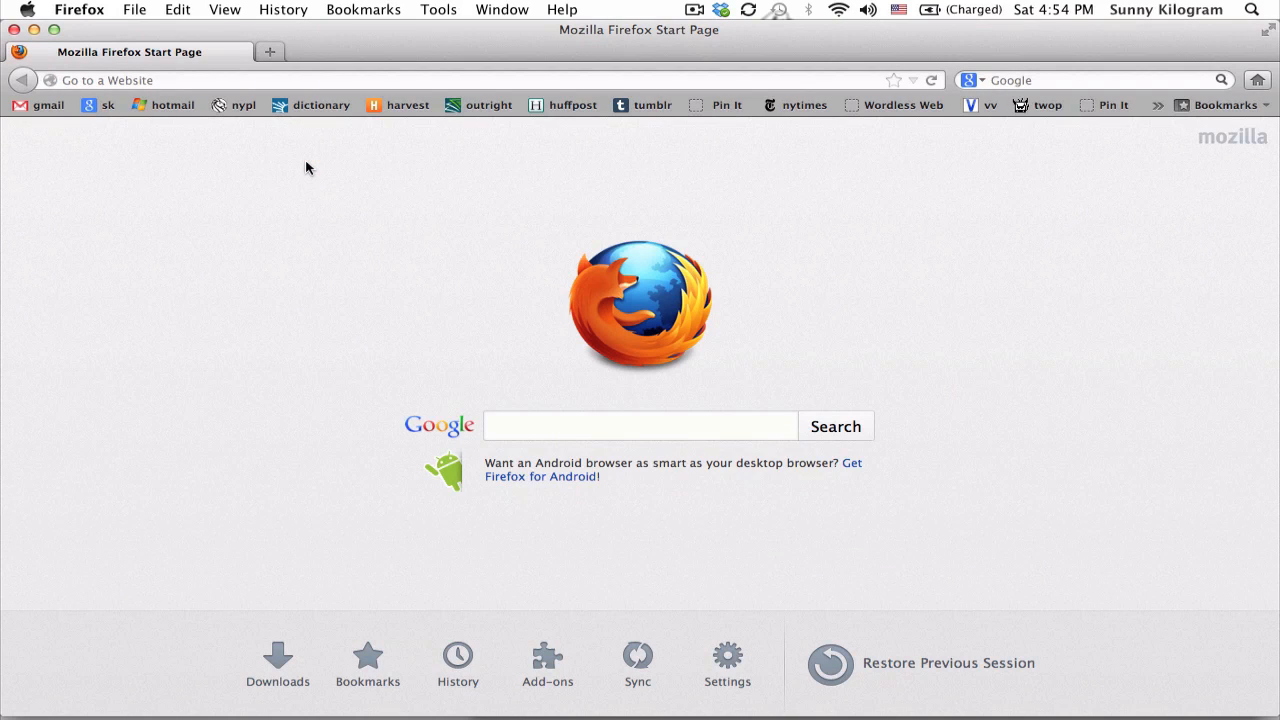